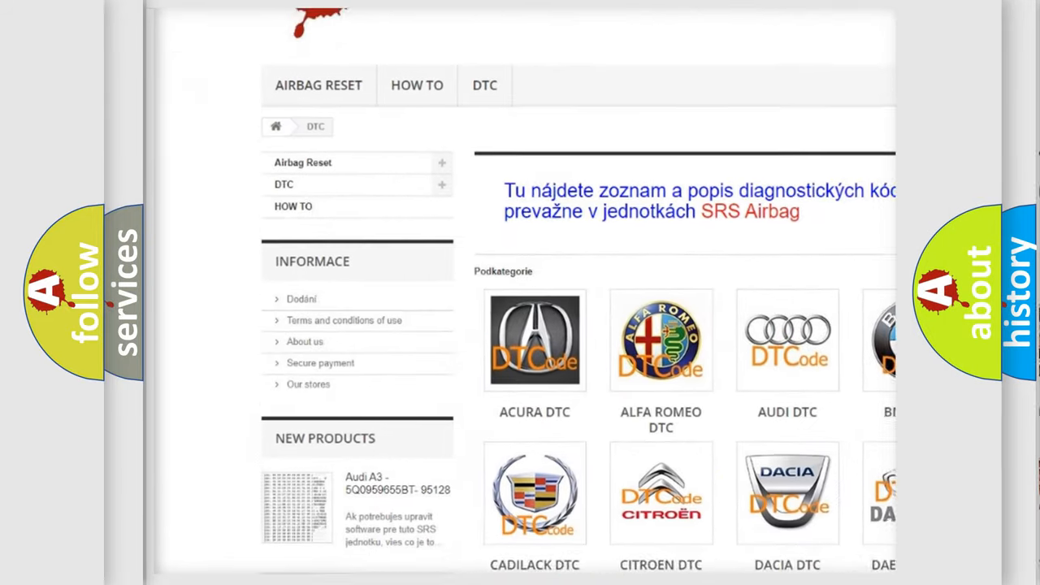
scroll("down", 3)
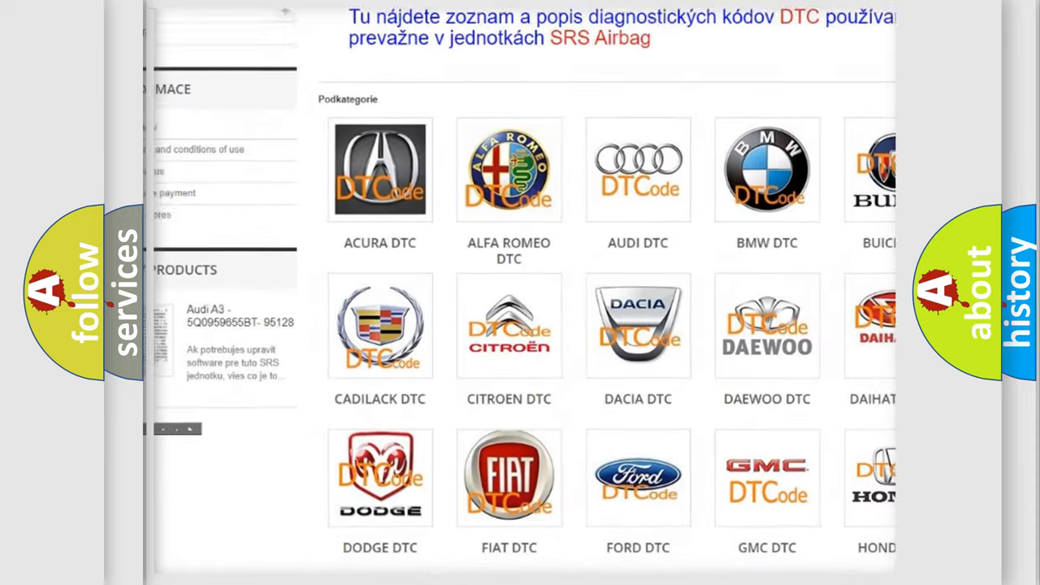
scroll("down", 3)
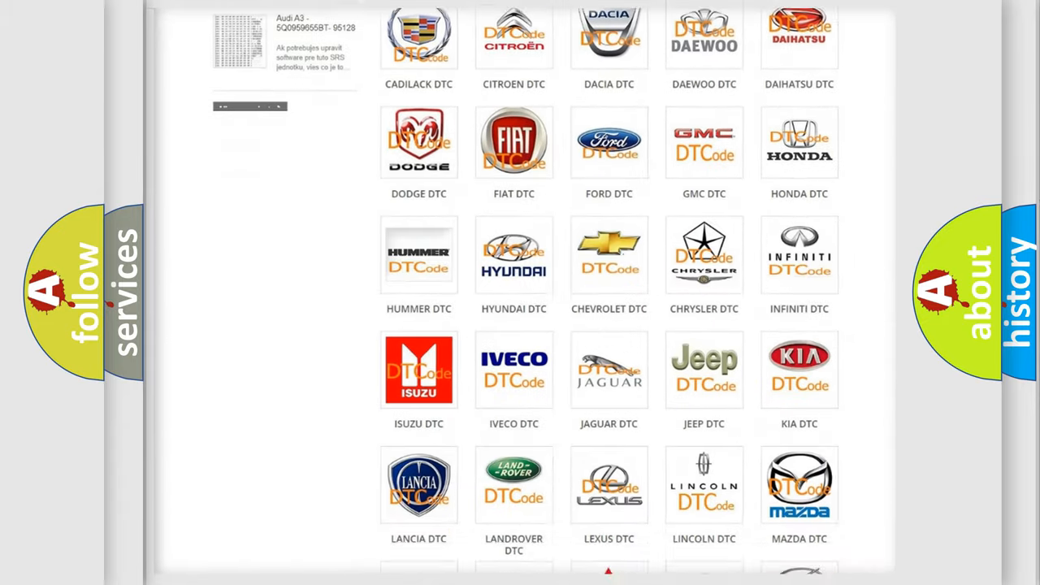
scroll("down", 3)
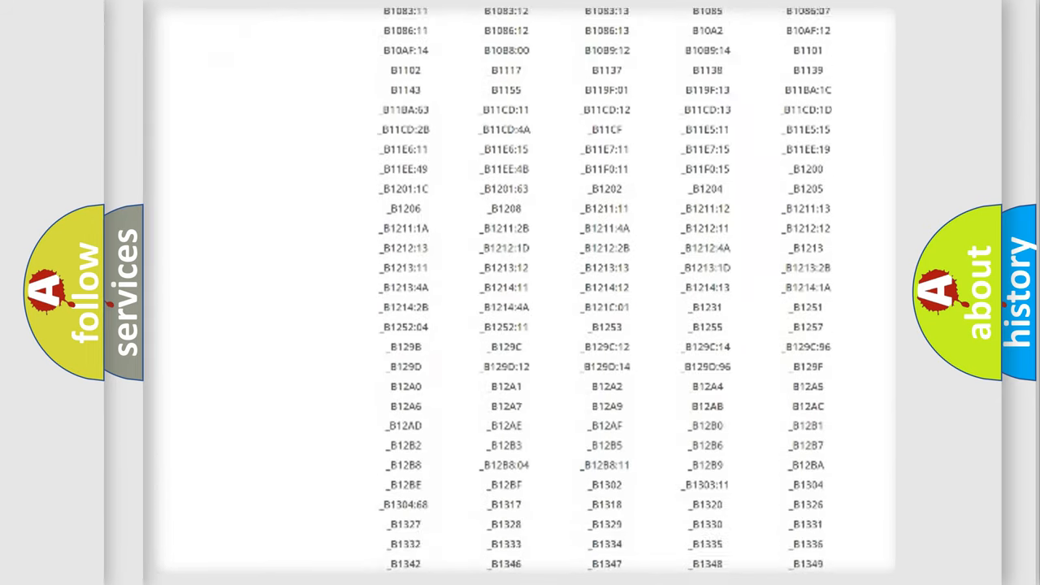
scroll("down", 3)
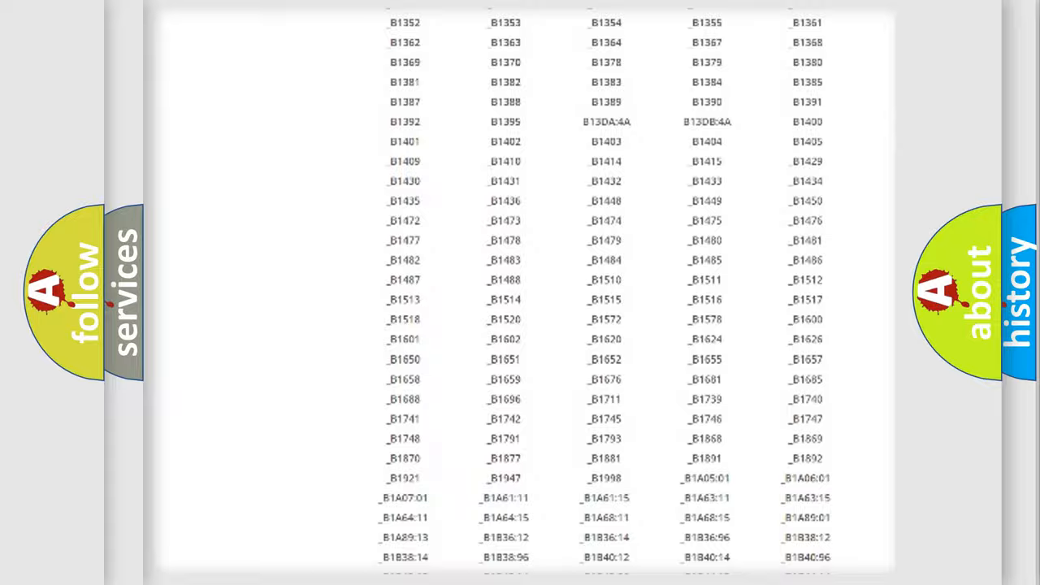